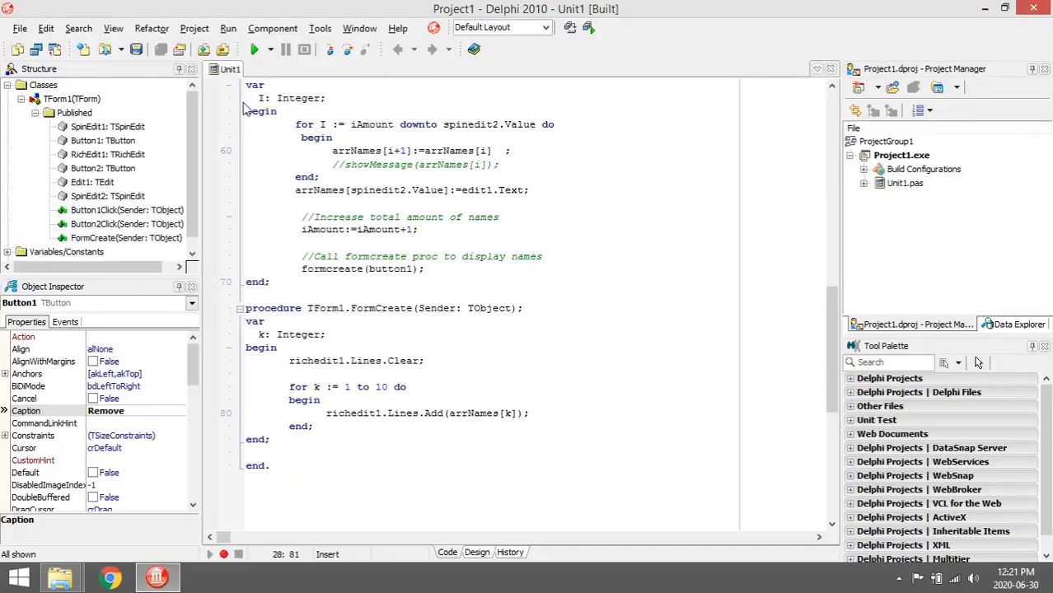
{"action": "mouse_move", "coordinate": [241, 58]}
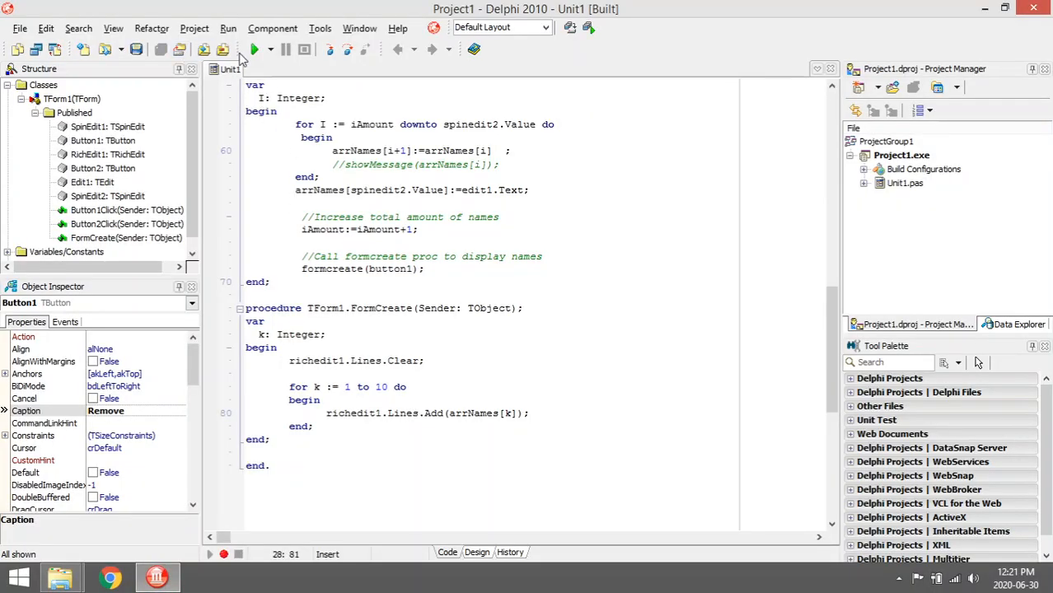
Run the project to launch Form1 listing ten names, with 'Greg' in the name field.
{"action": "left_click", "coordinate": [255, 49]}
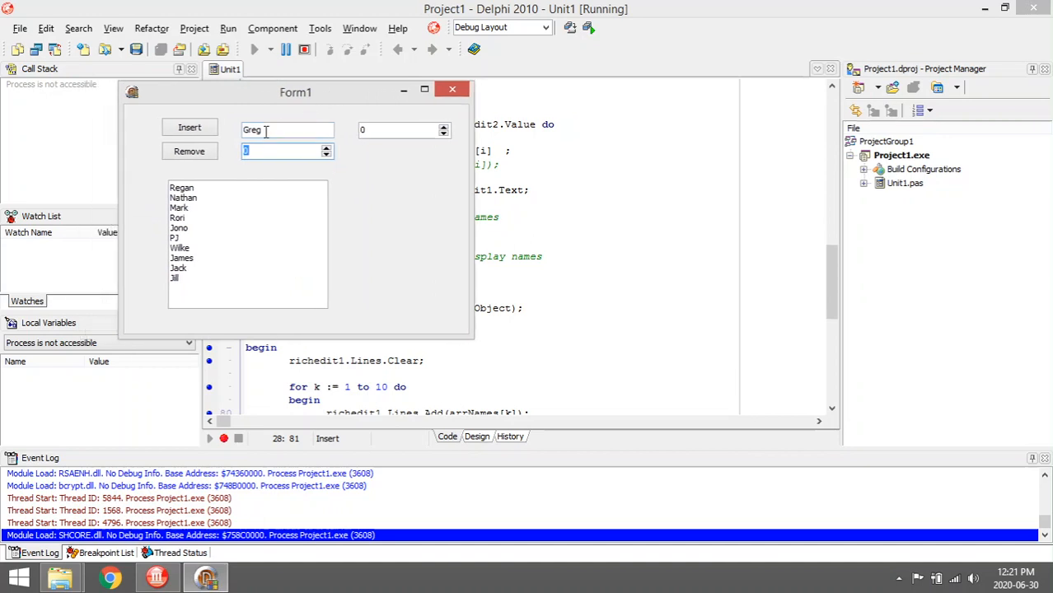
{"action": "left_click", "coordinate": [190, 127]}
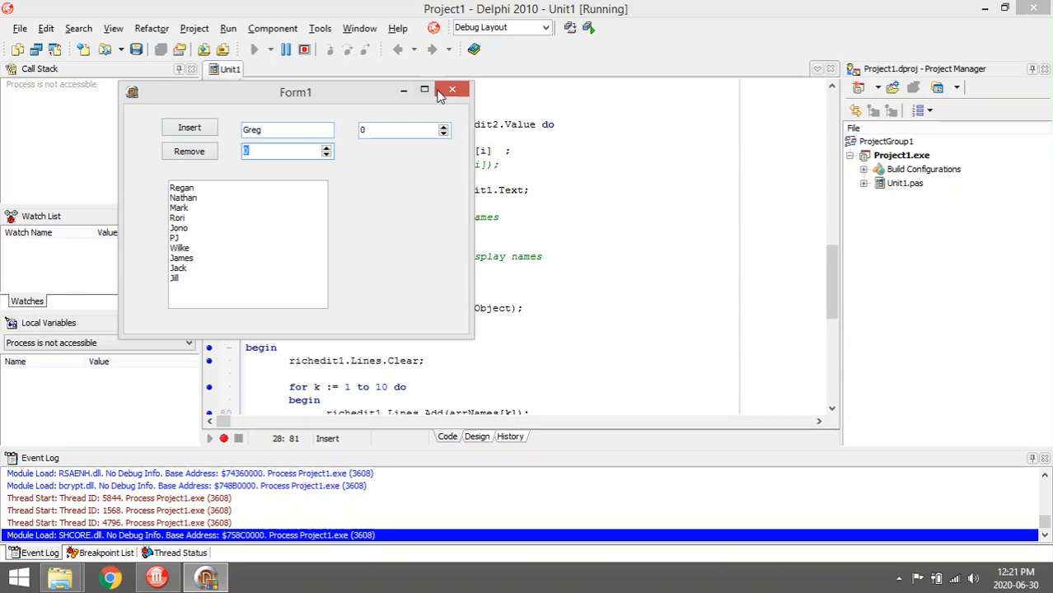
Close the running form and highlight the iAmount variable declaration.
{"action": "left_click", "coordinate": [451, 89]}
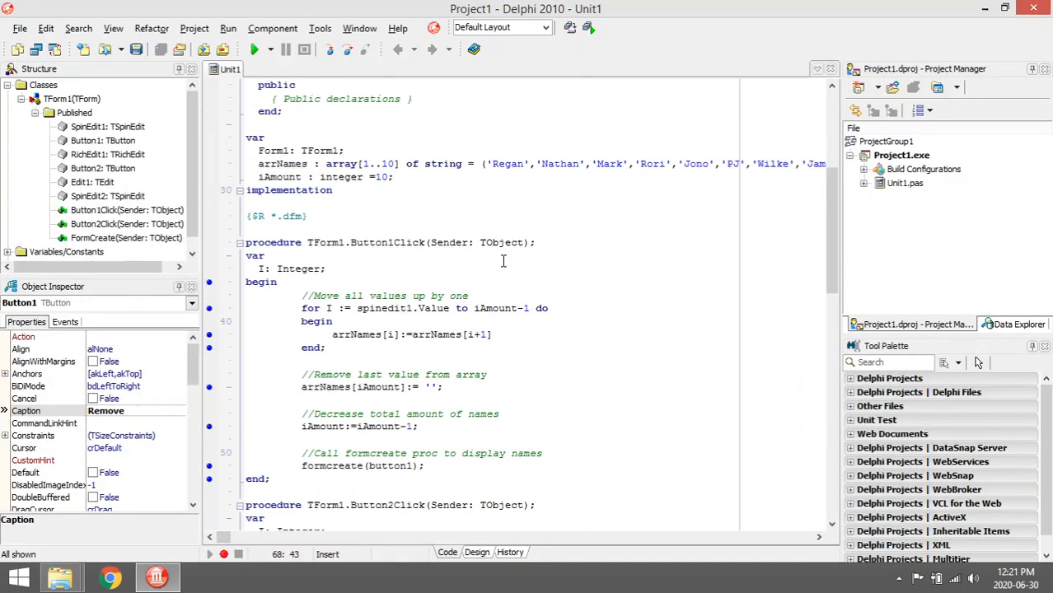
{"action": "scroll", "scroll_direction": "up", "scroll_amount": 3}
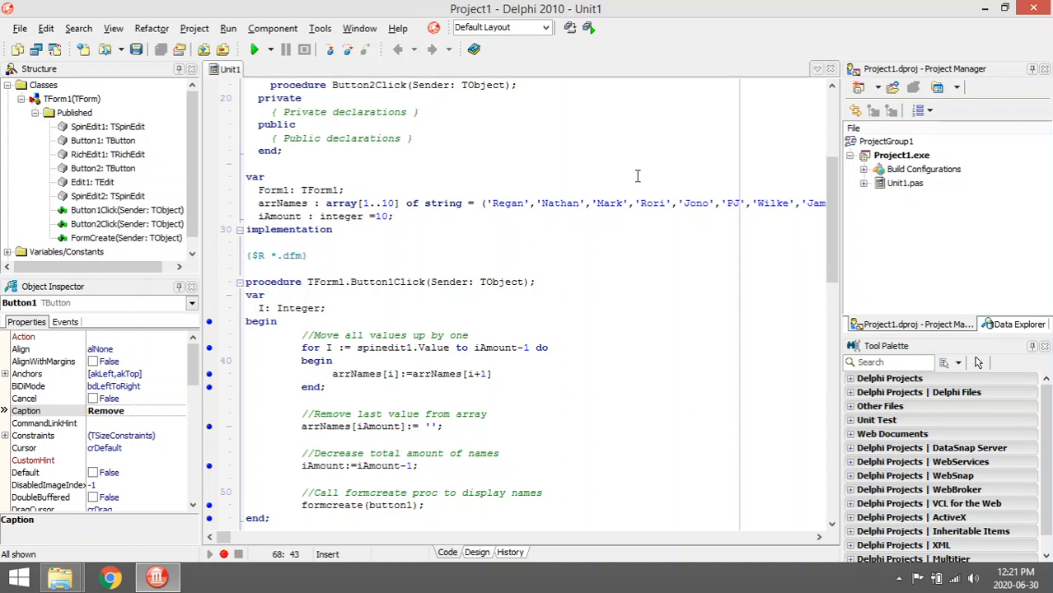
{"action": "double_click", "coordinate": [280, 216]}
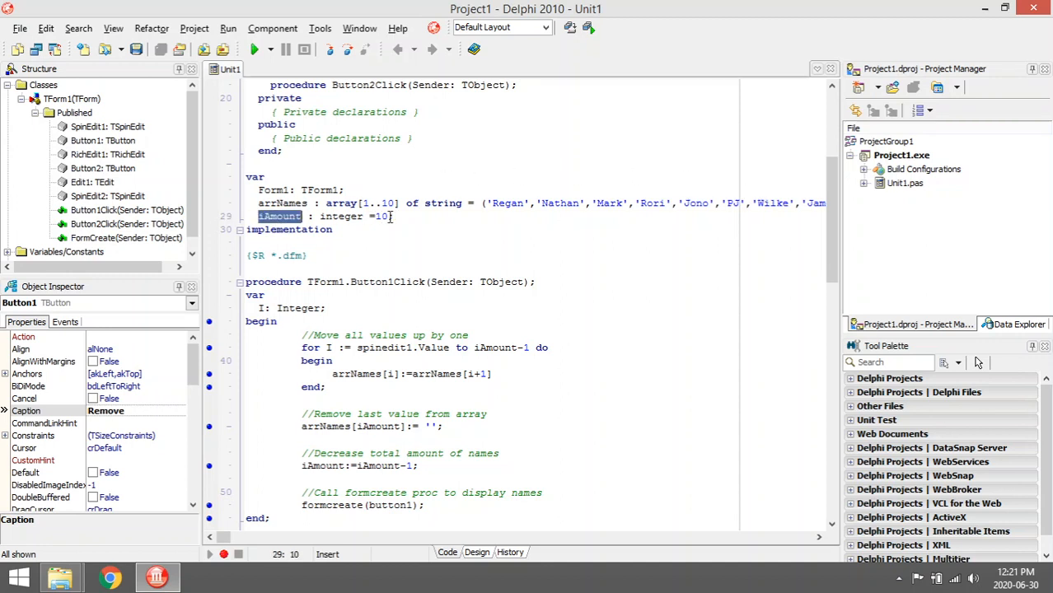
{"action": "scroll", "scroll_direction": "down", "scroll_amount": 3}
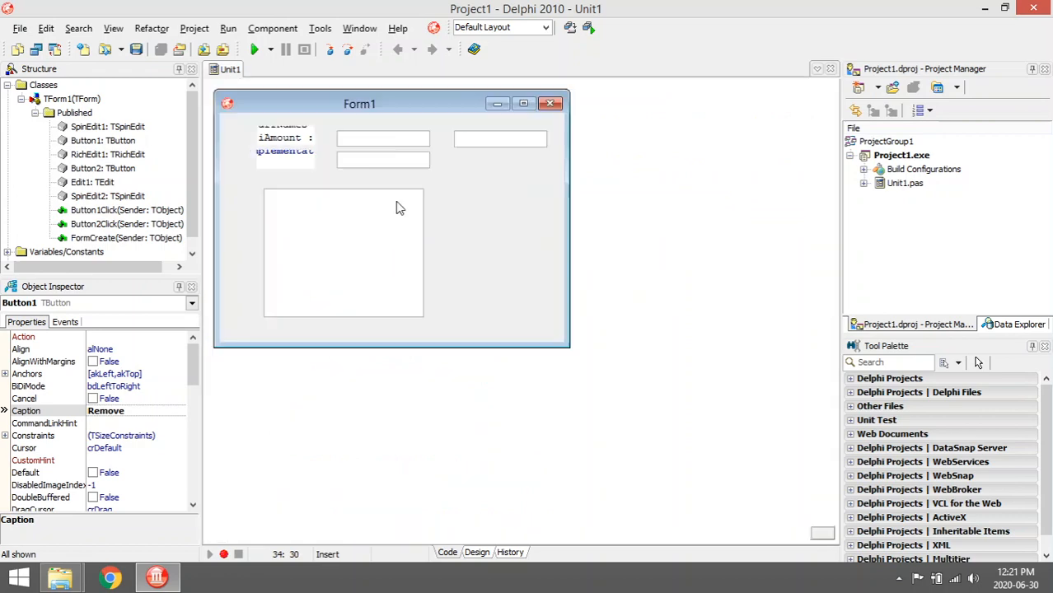
Highlight the iAmount:=iAmount-1 statement in the remove procedure.
{"action": "left_click", "coordinate": [448, 552]}
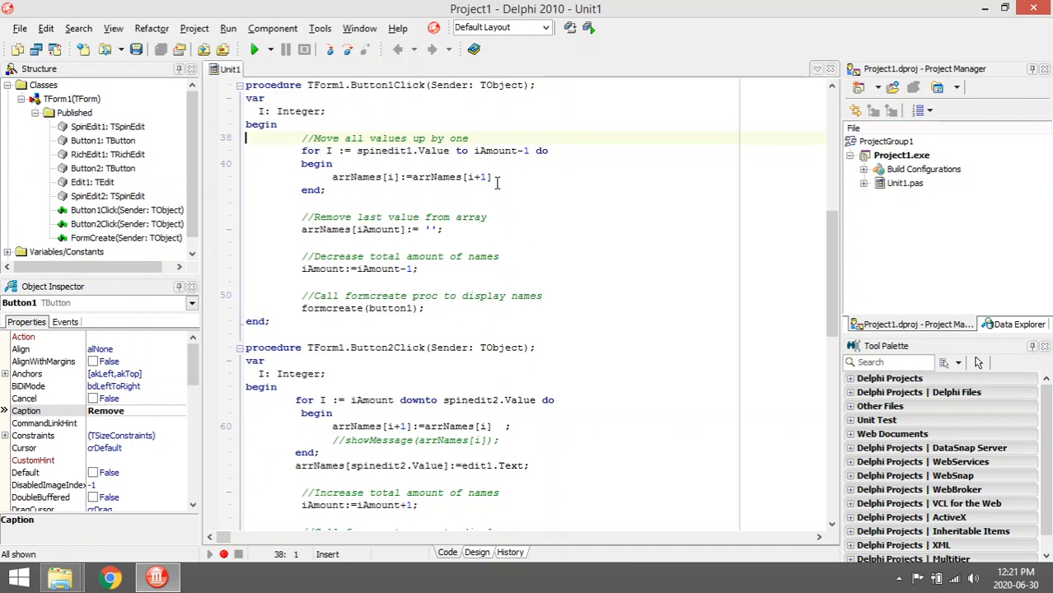
{"action": "mouse_move", "coordinate": [565, 184]}
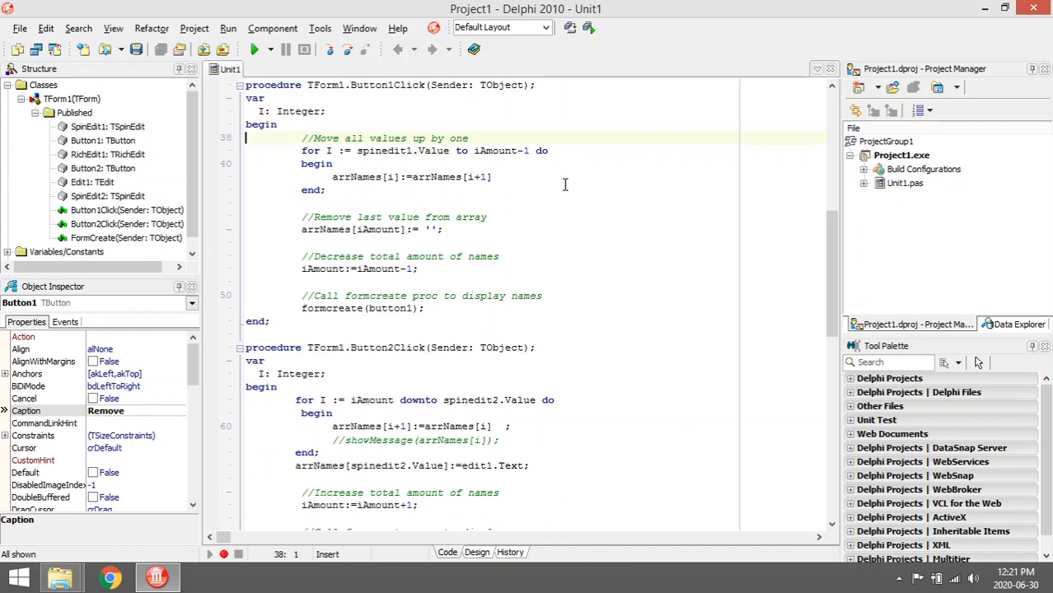
{"action": "double_click", "coordinate": [359, 269]}
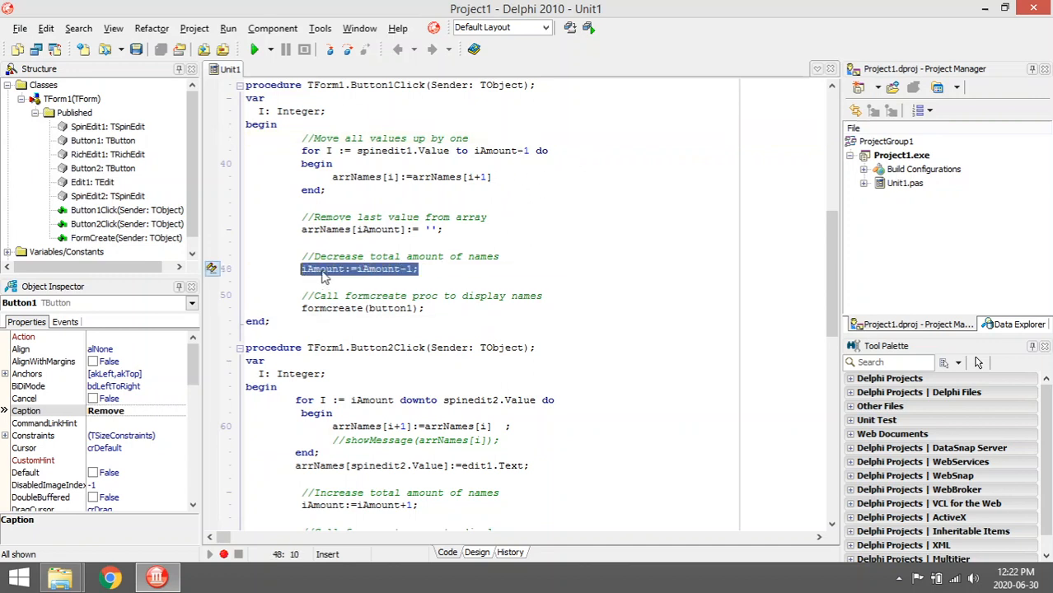
{"action": "mouse_move", "coordinate": [430, 277]}
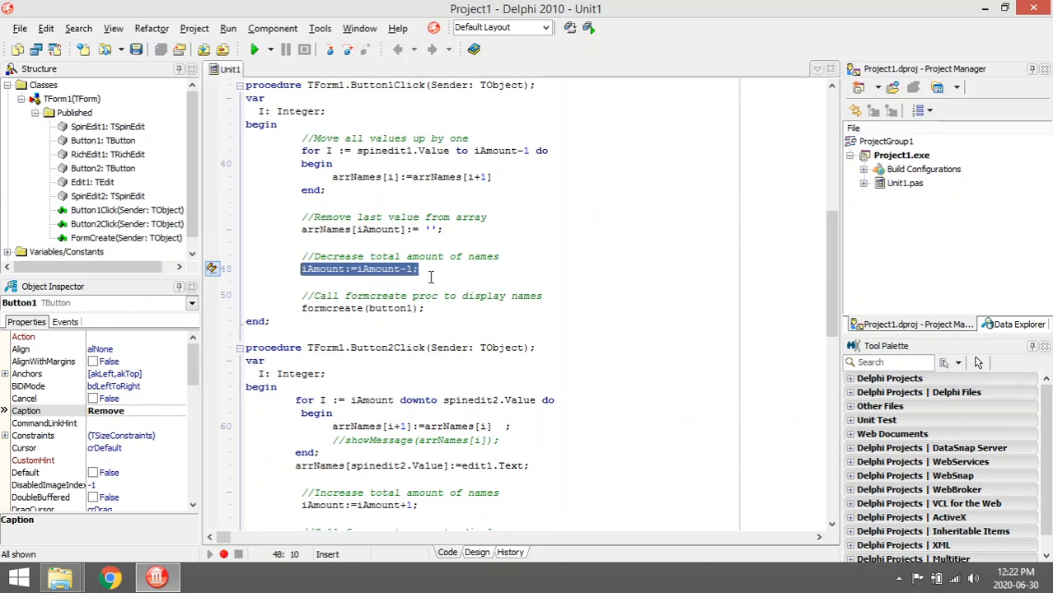
{"action": "scroll", "scroll_direction": "up", "scroll_amount": 3}
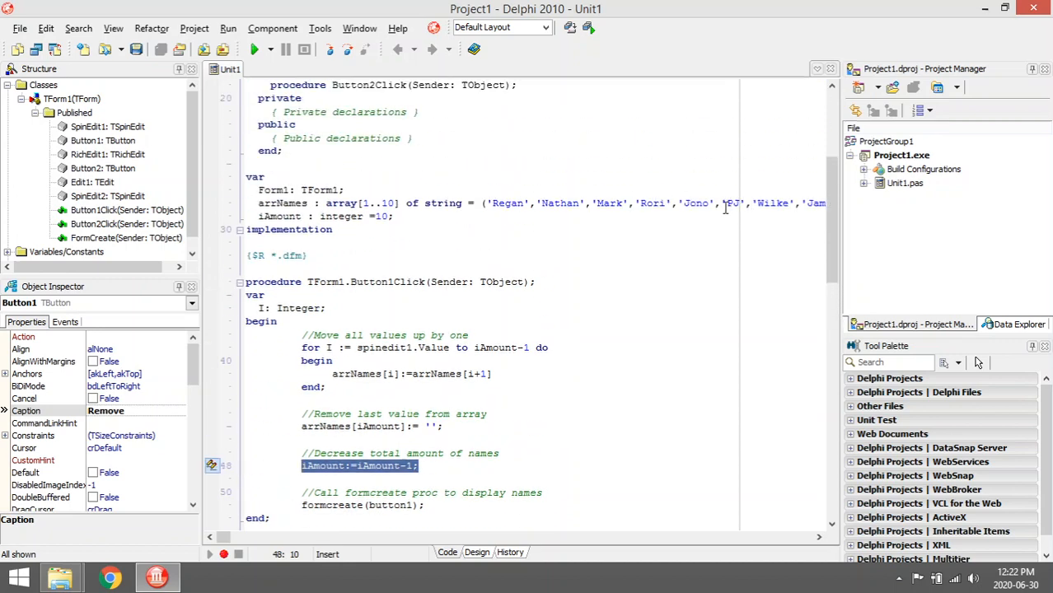
{"action": "scroll", "scroll_direction": "down", "scroll_amount": 3}
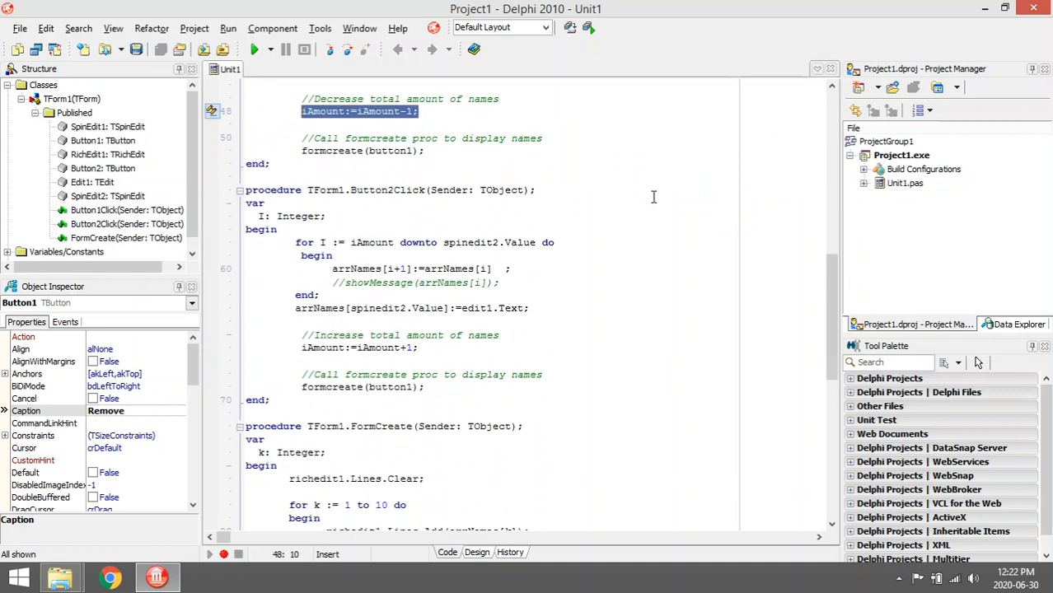
Jump to Button2Click and highlight iAmount and arrNames[i] in the shifting loop.
{"action": "left_click", "coordinate": [476, 551]}
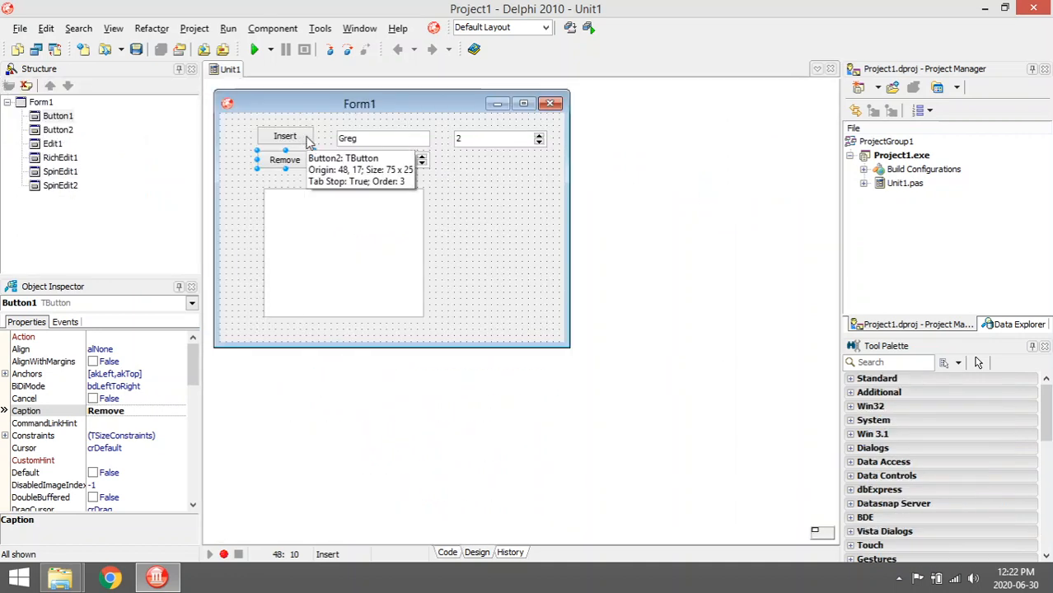
{"action": "left_click", "coordinate": [447, 552]}
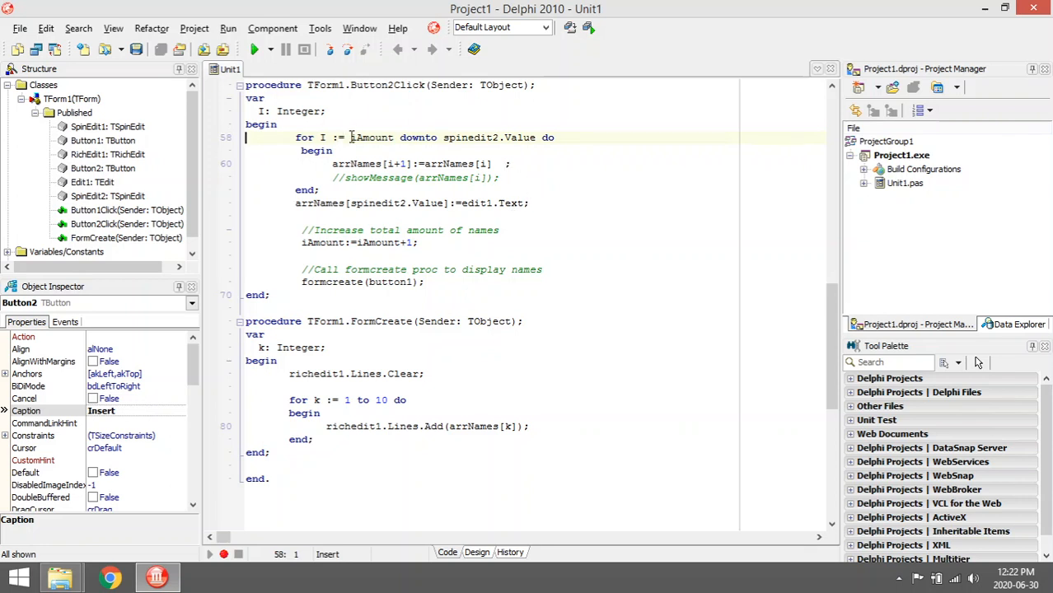
{"action": "double_click", "coordinate": [372, 138]}
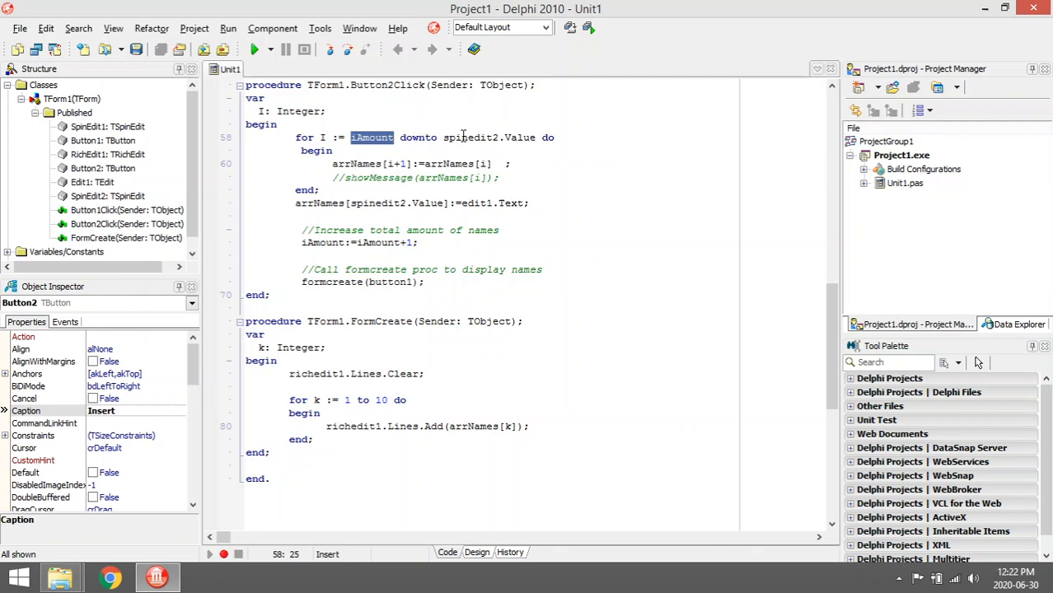
{"action": "double_click", "coordinate": [471, 138]}
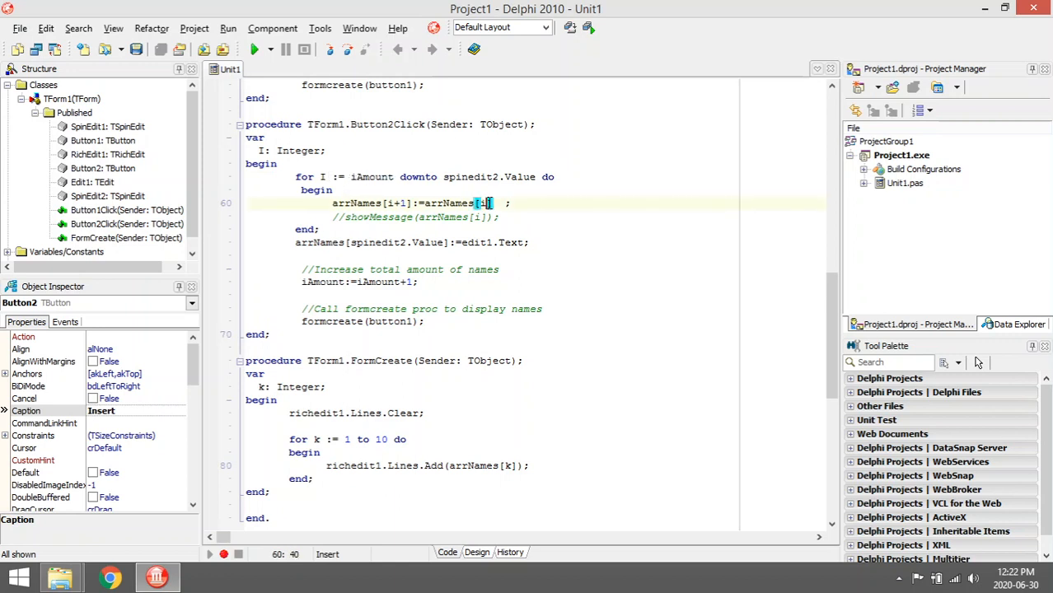
Replace 'Jill' with 'Jack' in the arrNames initializer.
{"action": "scroll", "scroll_direction": "up", "scroll_amount": 3}
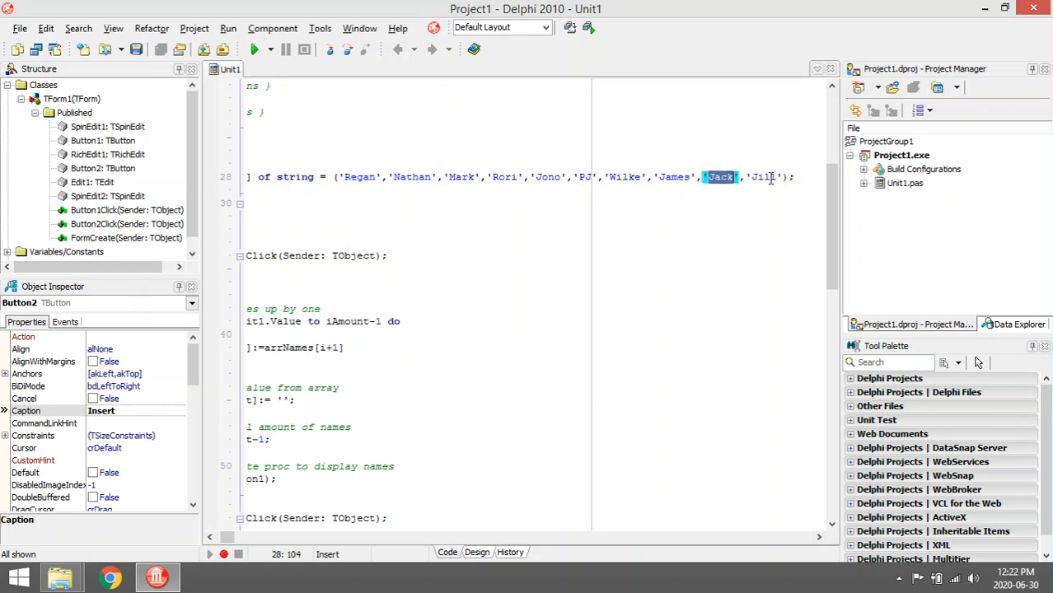
{"action": "double_click", "coordinate": [760, 176]}
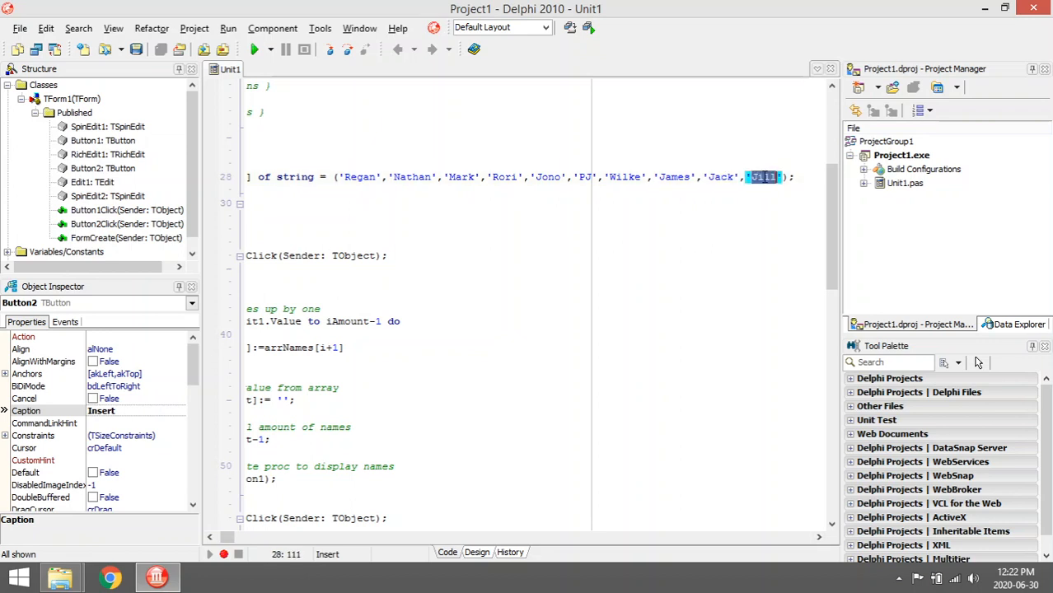
{"action": "type", "text": "Jack"}
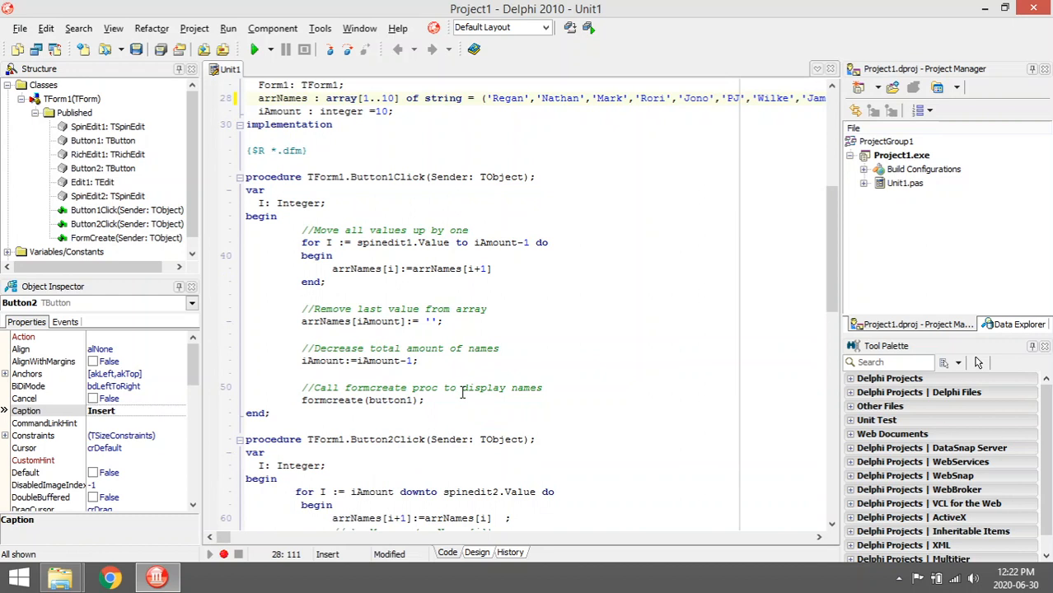
{"action": "scroll", "scroll_direction": "down", "scroll_amount": 3}
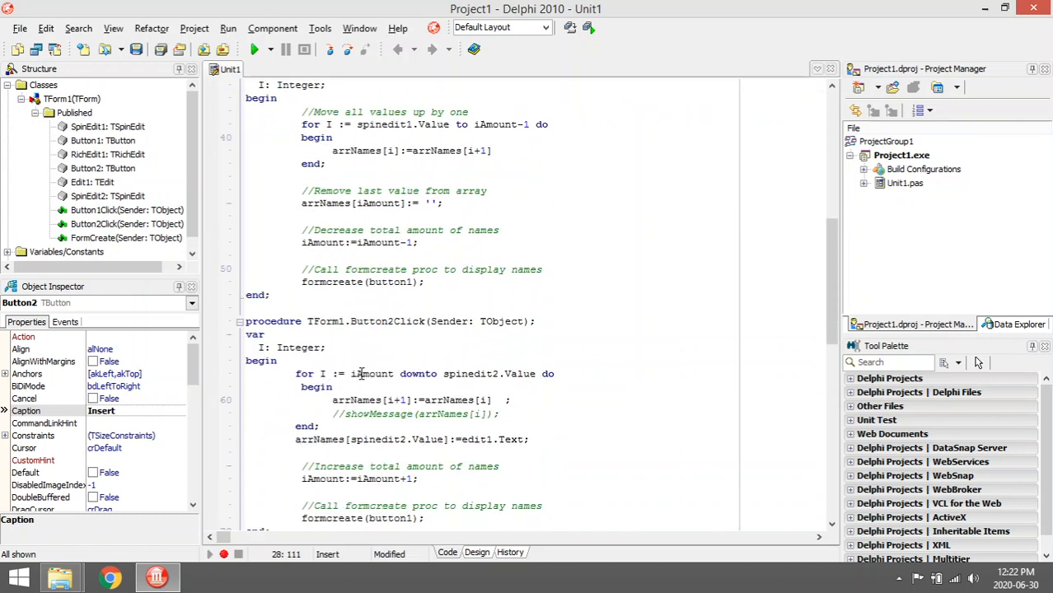
Point to the insert loop and select the duplicate James entry.
{"action": "left_click", "coordinate": [485, 399]}
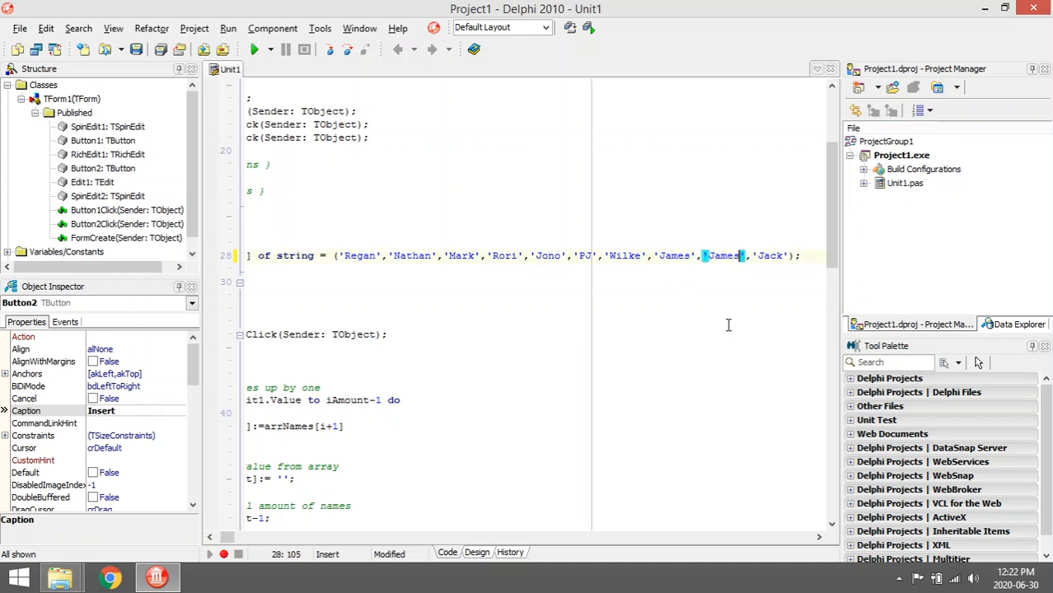
{"action": "double_click", "coordinate": [623, 255]}
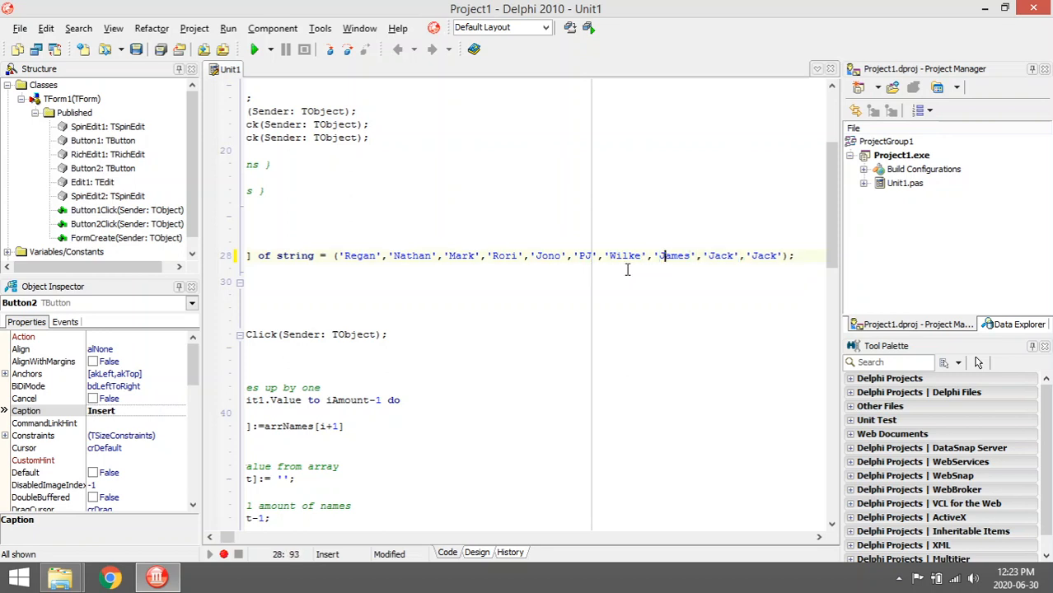
{"action": "scroll", "scroll_direction": "down", "scroll_amount": 3}
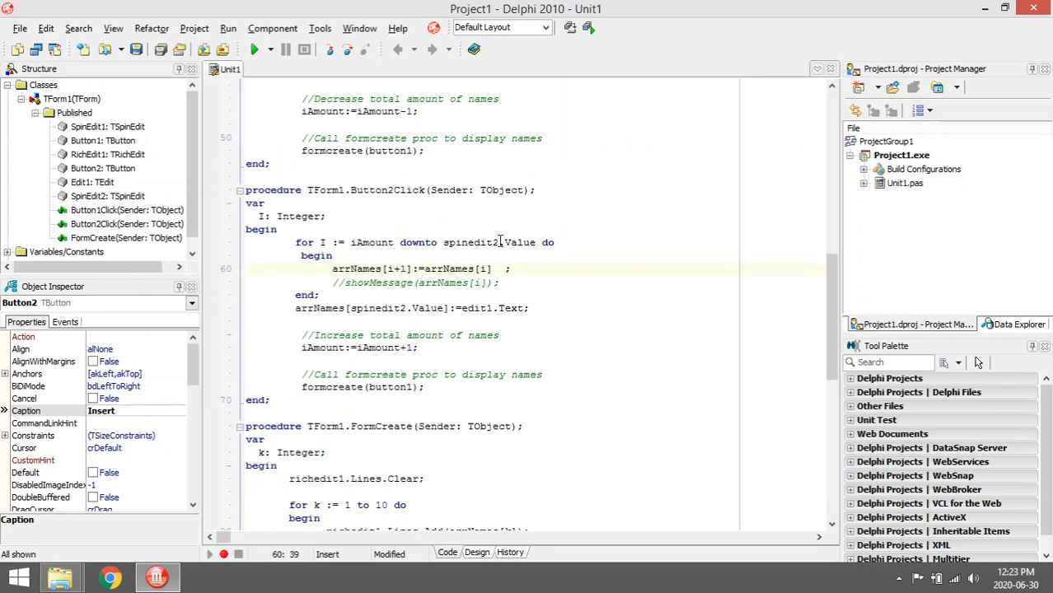
{"action": "double_click", "coordinate": [472, 242]}
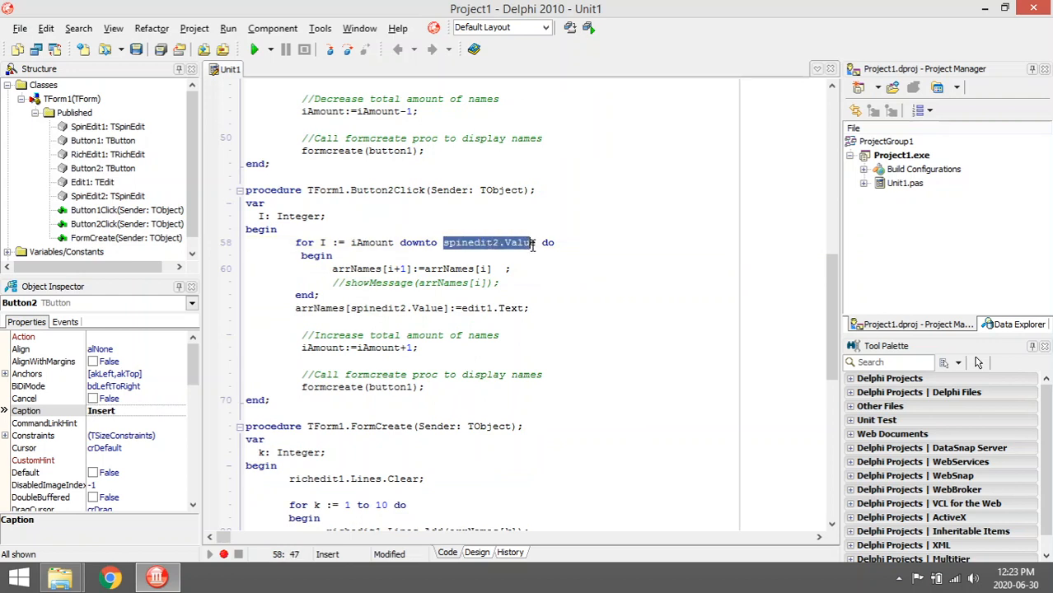
{"action": "mouse_move", "coordinate": [519, 242]}
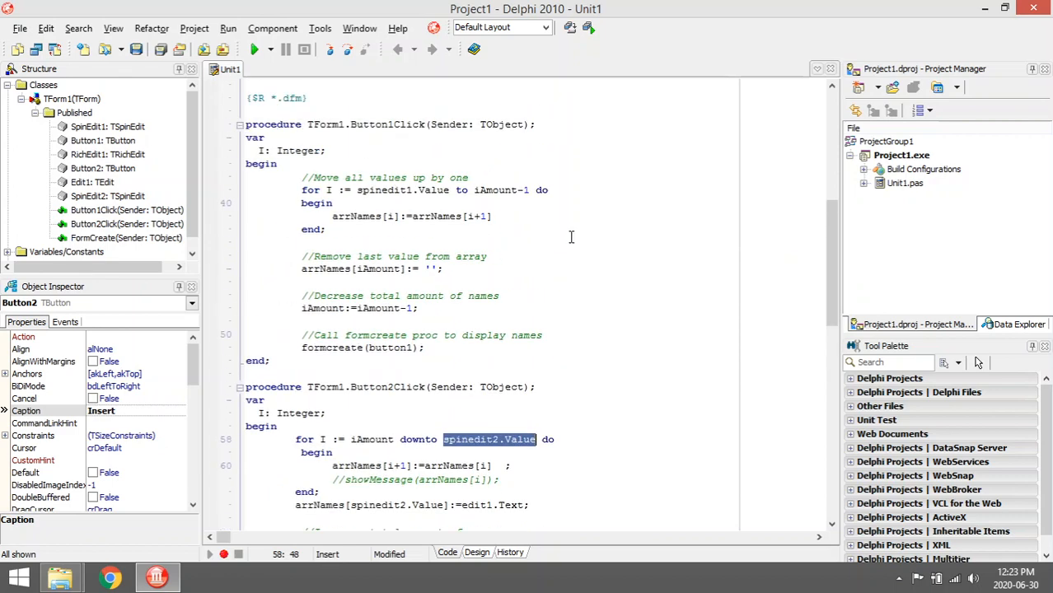
{"action": "scroll", "scroll_direction": "up", "scroll_amount": 3}
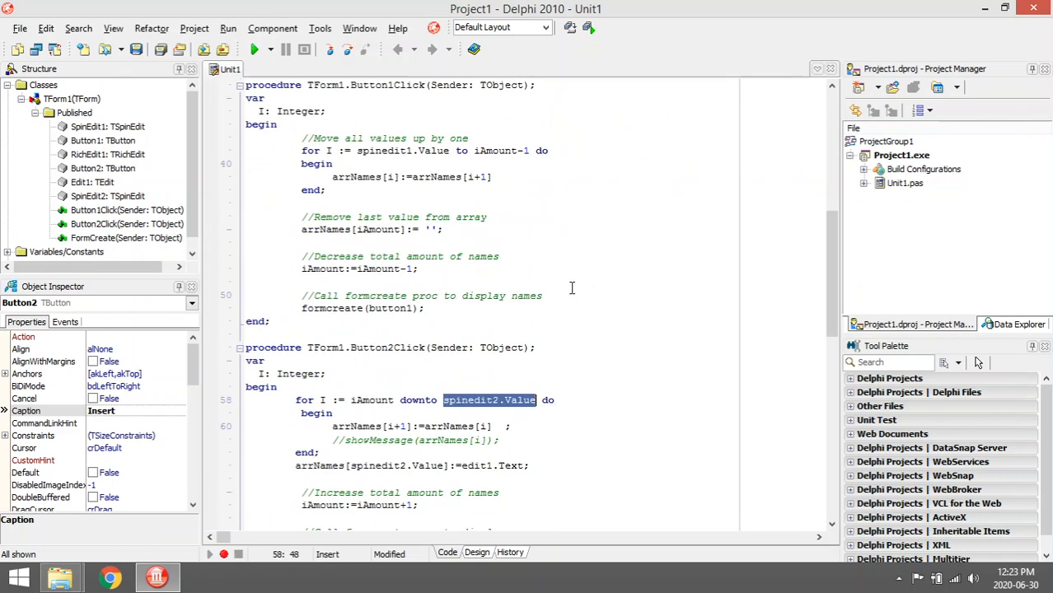
{"action": "scroll", "scroll_direction": "down", "scroll_amount": 3}
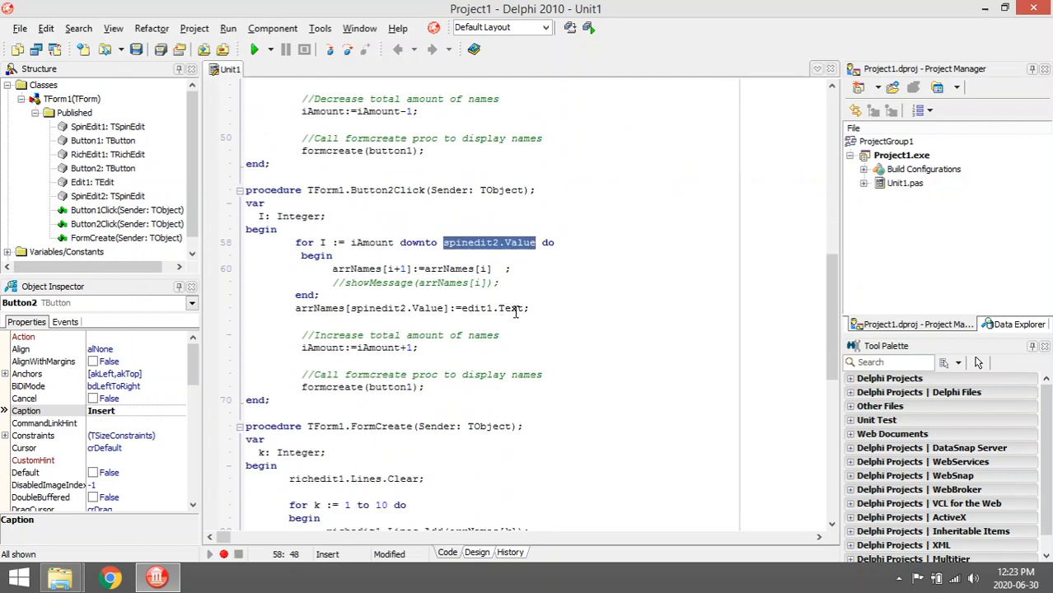
{"action": "left_click", "coordinate": [505, 307]}
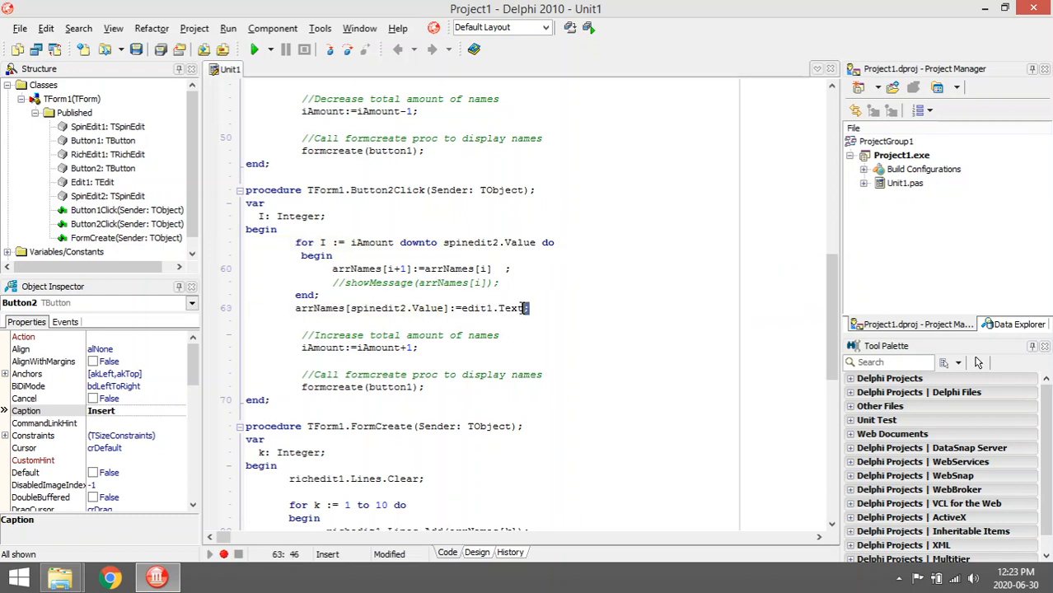
{"action": "double_click", "coordinate": [494, 307]}
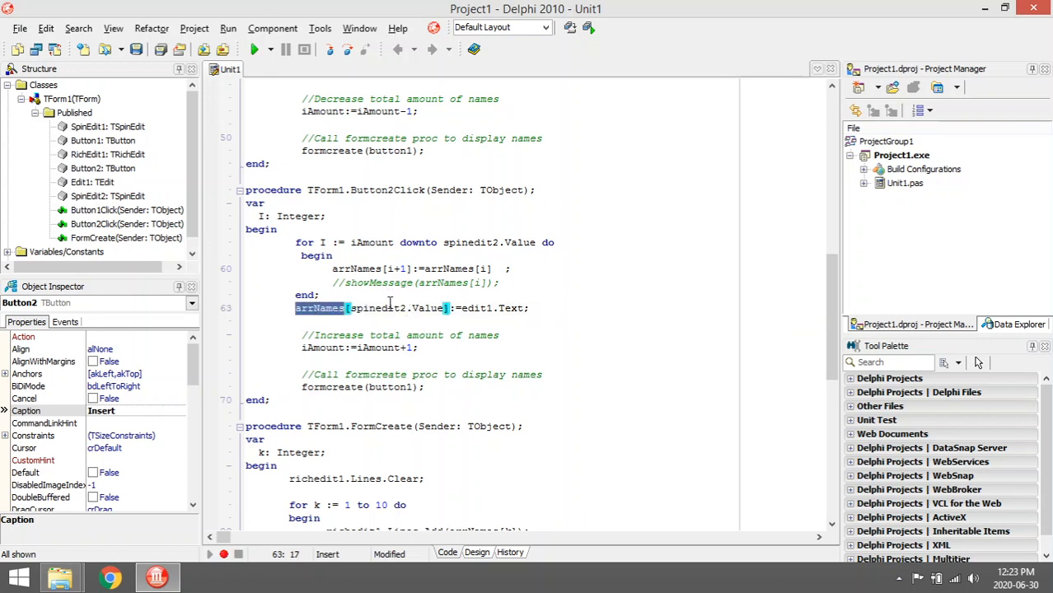
{"action": "mouse_move", "coordinate": [298, 242]}
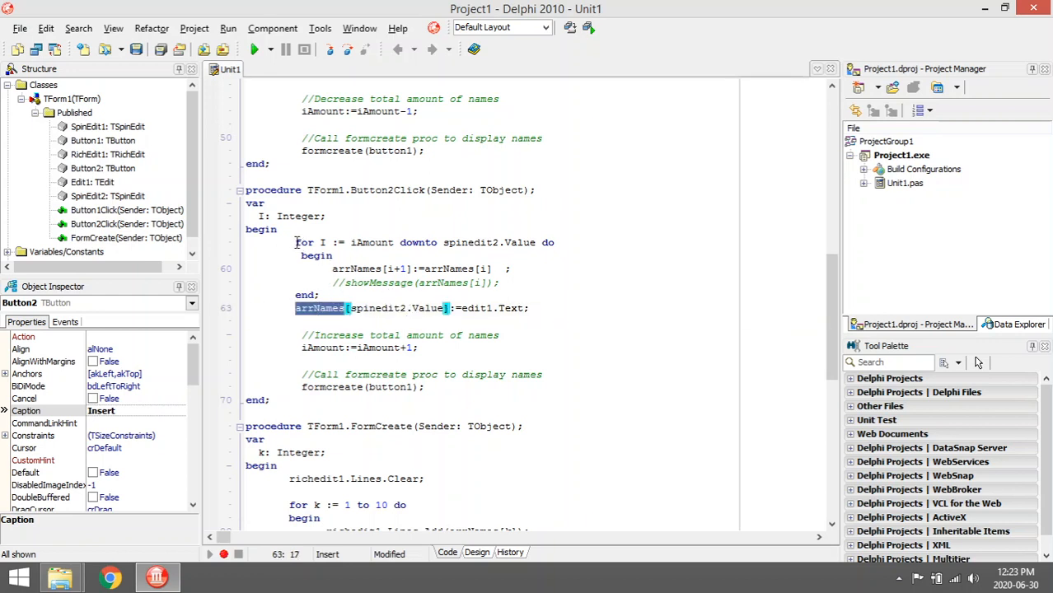
{"action": "scroll", "scroll_direction": "up", "scroll_amount": 3}
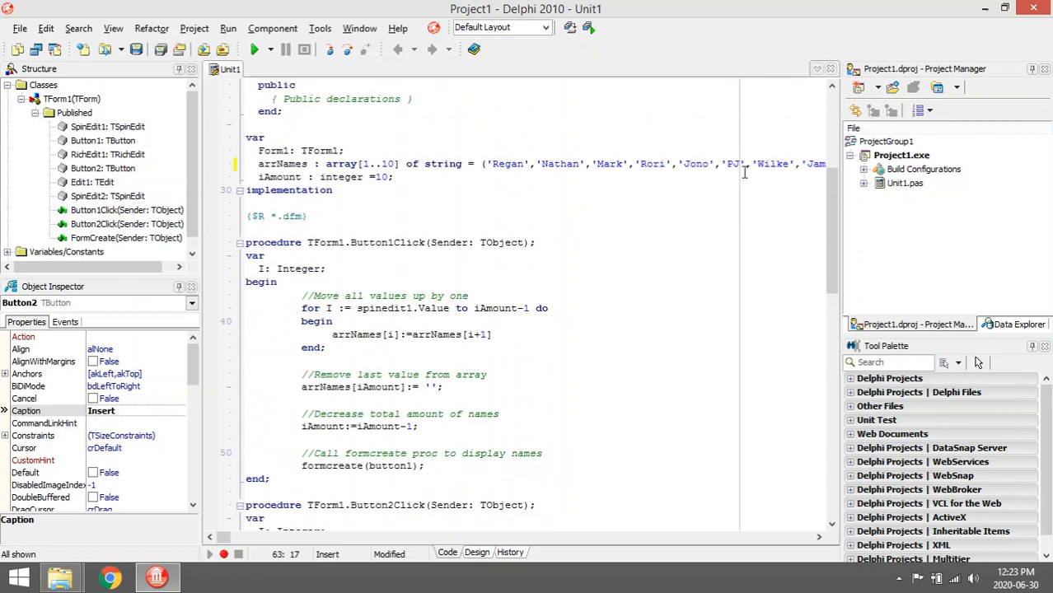
{"action": "scroll", "scroll_direction": "down", "scroll_amount": 3}
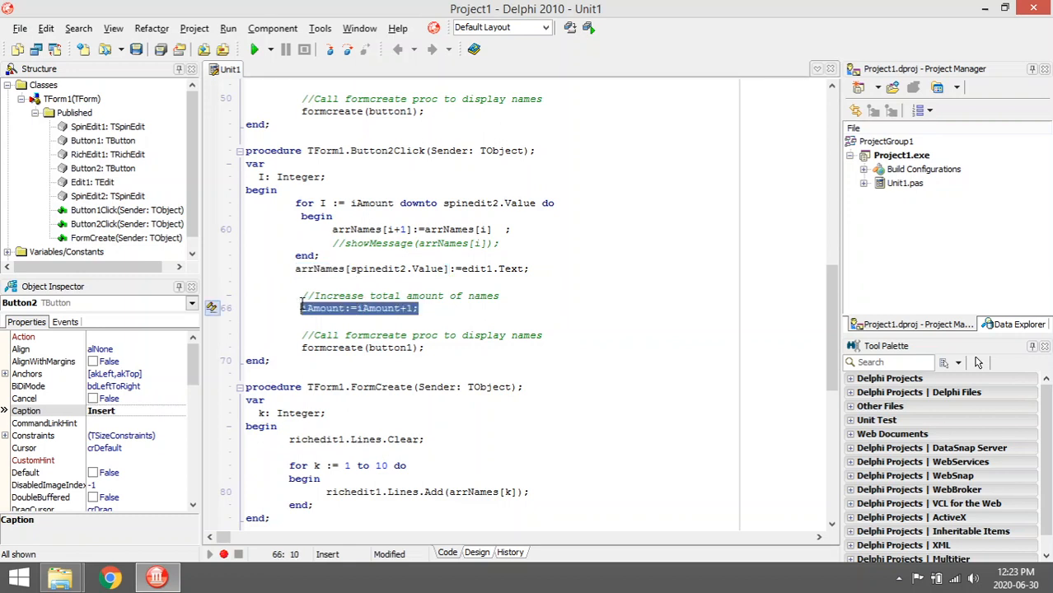
{"action": "mouse_move", "coordinate": [403, 311]}
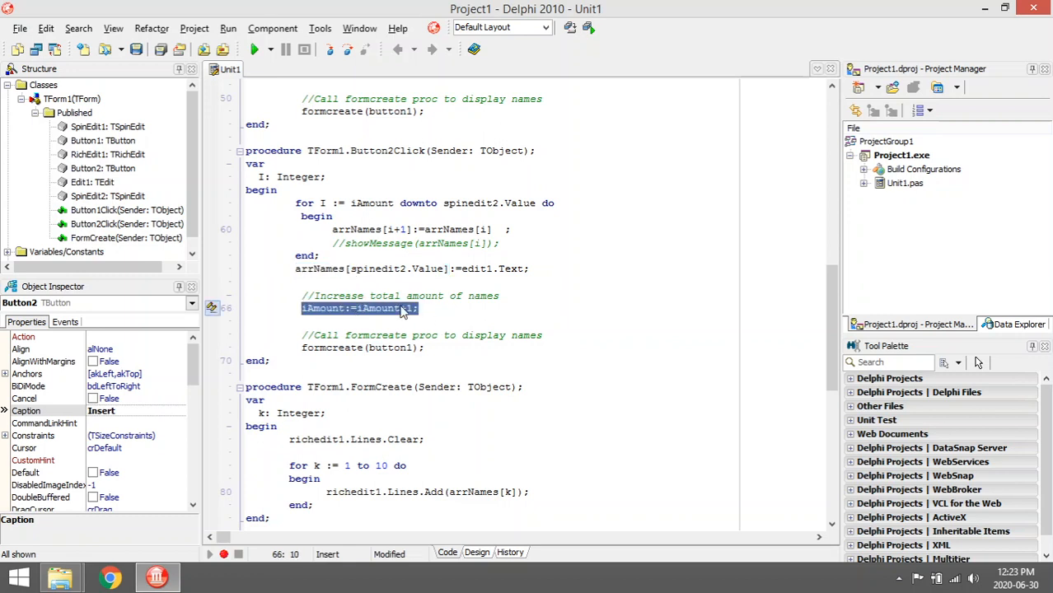
{"action": "scroll", "scroll_direction": "up", "scroll_amount": 3}
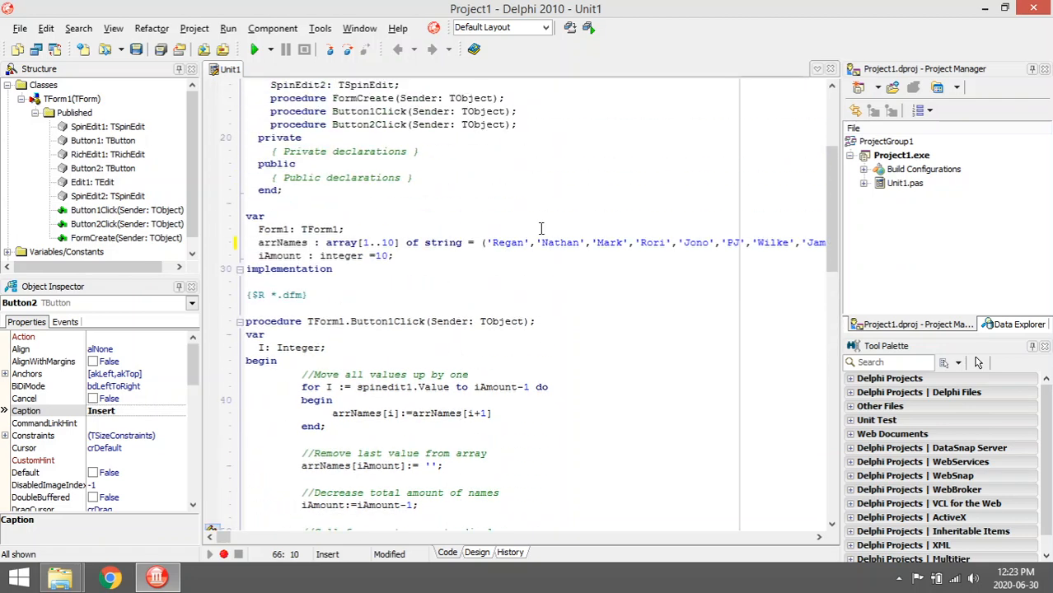
{"action": "mouse_move", "coordinate": [482, 229]}
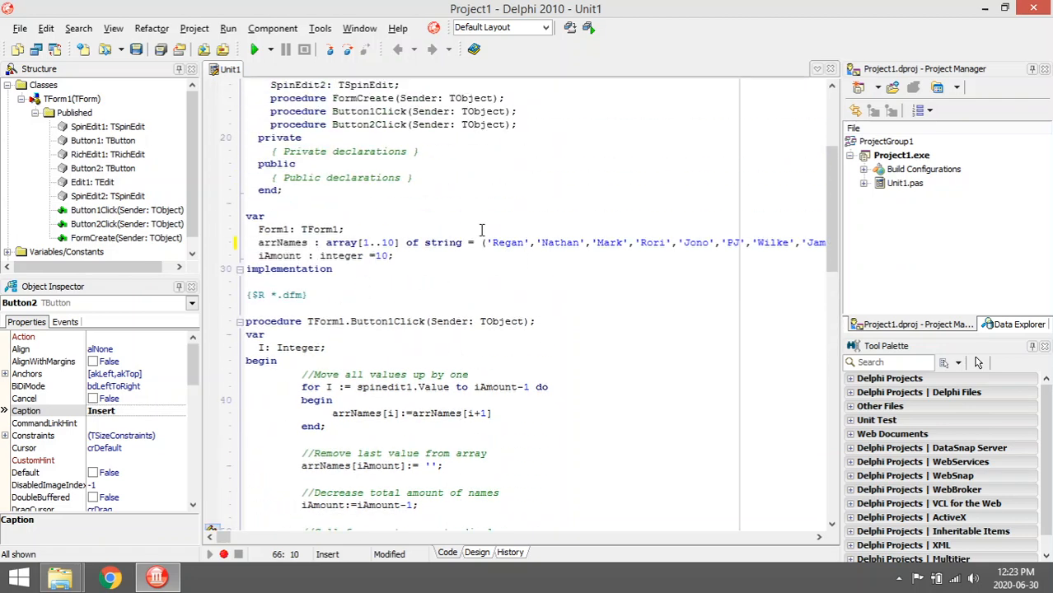
{"action": "scroll", "scroll_direction": "down", "scroll_amount": 3}
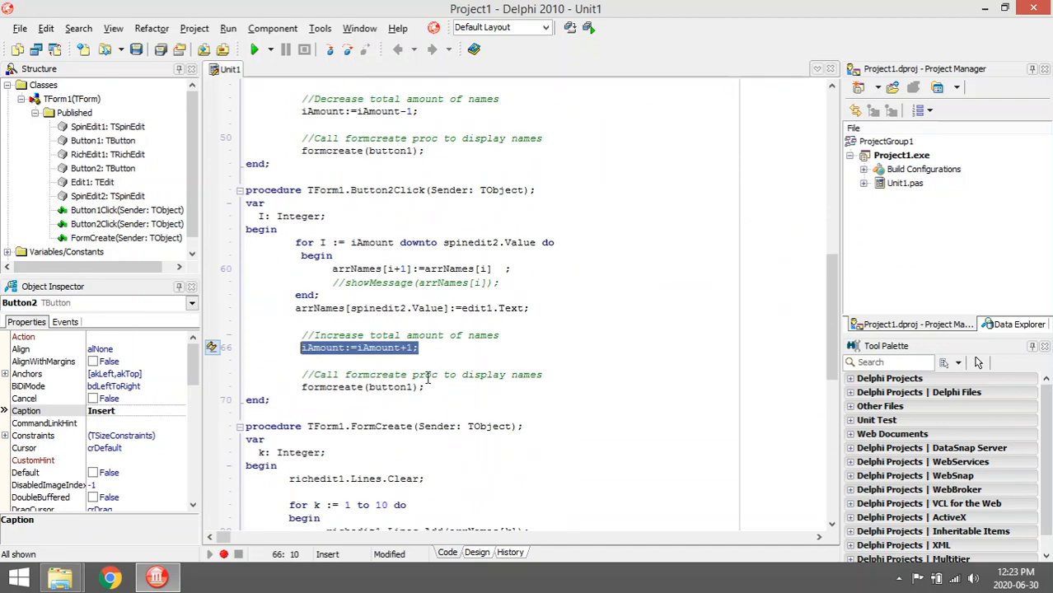